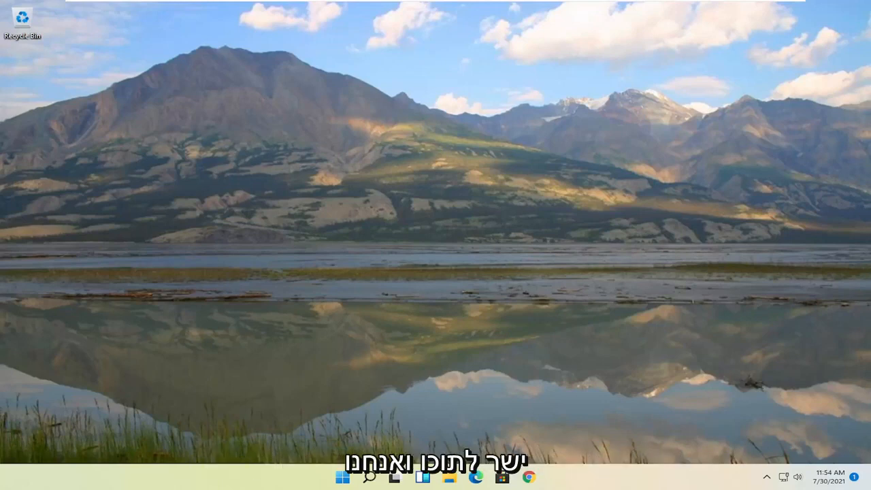
Search Start for 'registry editor' and run Registry Editor as administrator, approving the UAC prompt
click(343, 476)
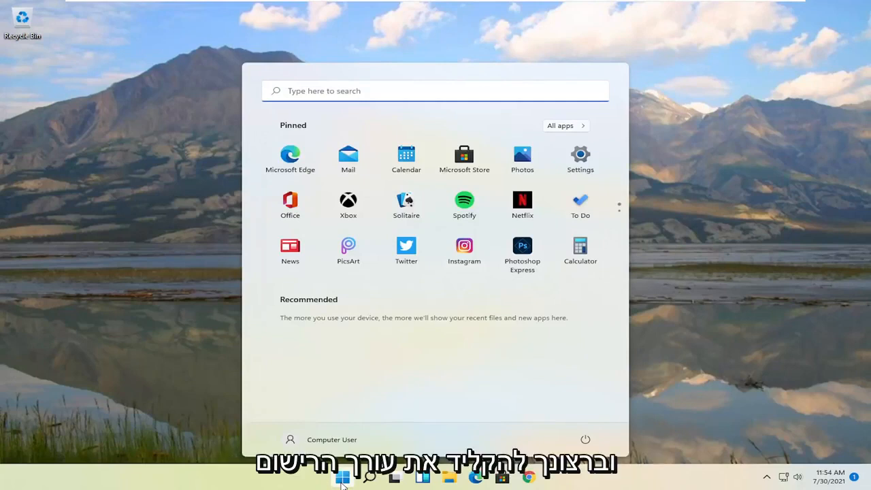
text(registry editor)
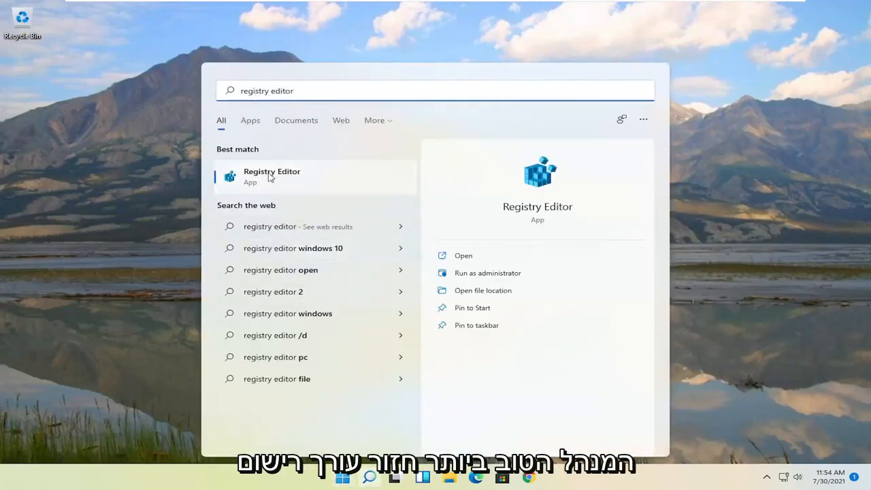
right_click(272, 174)
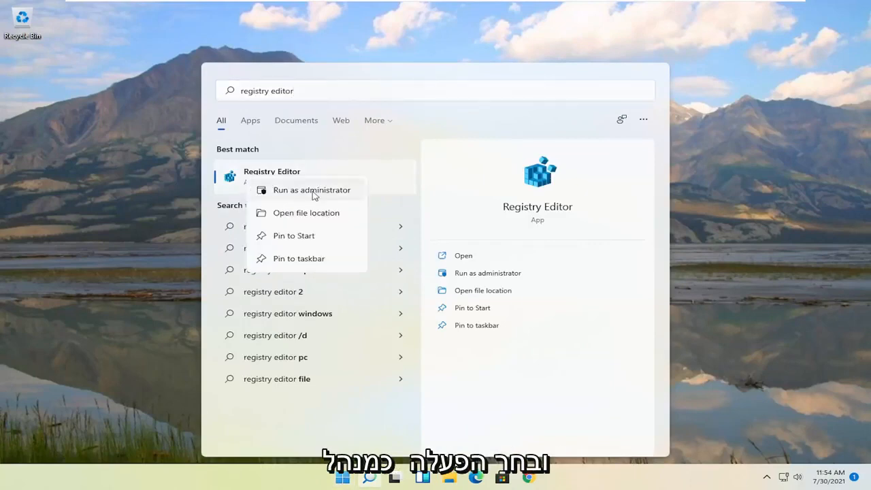
click(312, 191)
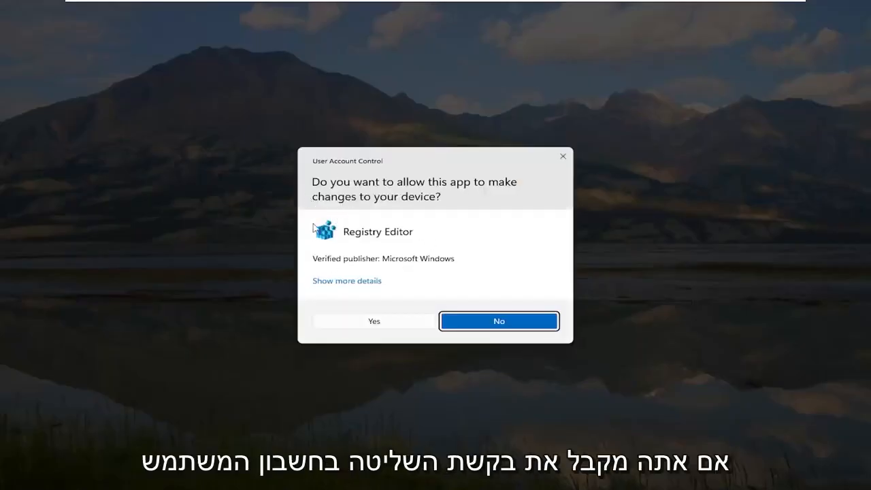
mouse_move(373, 322)
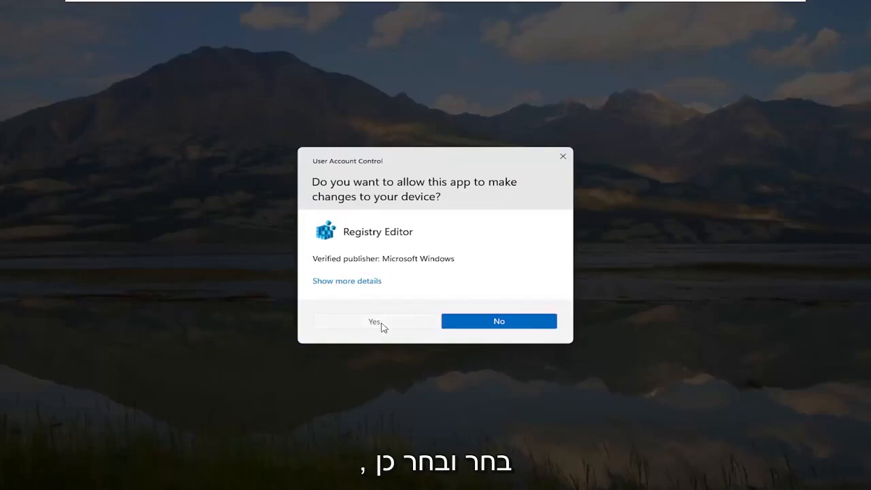
click(373, 321)
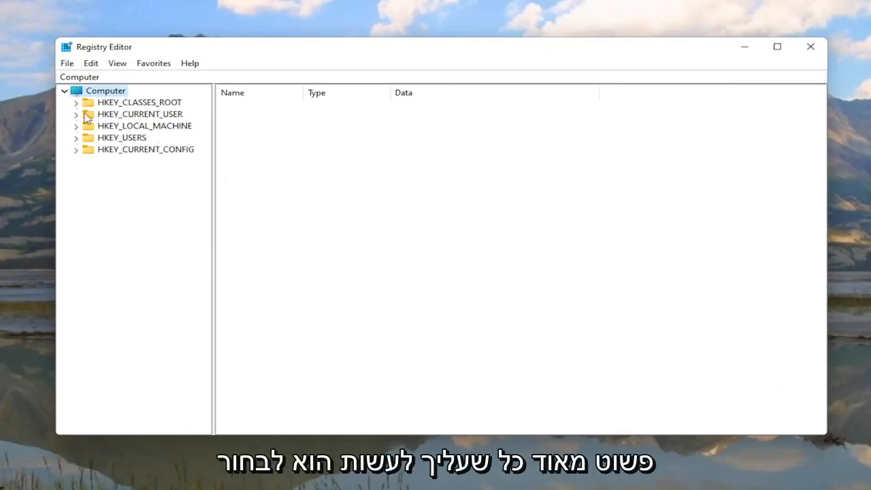
right_click(106, 90)
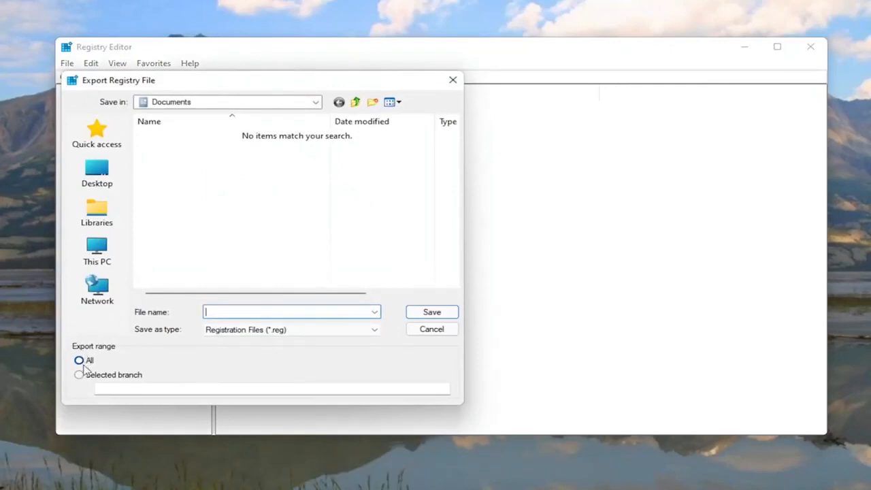
mouse_move(97, 245)
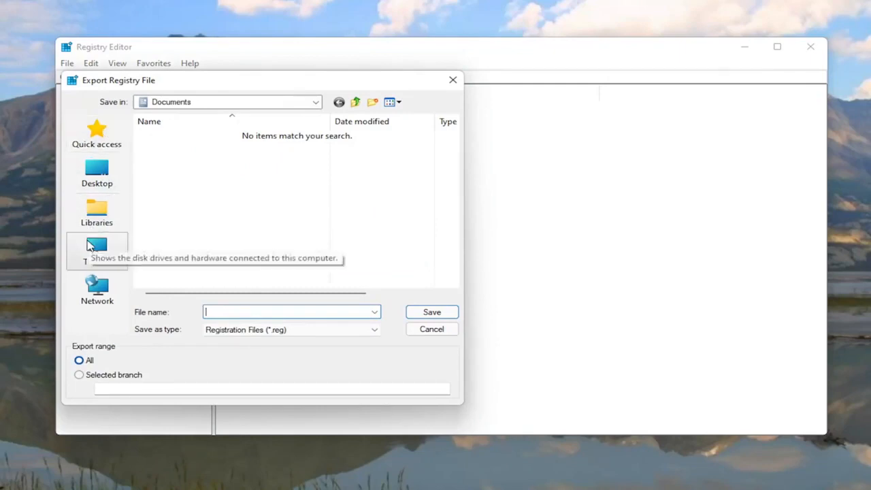
click(96, 175)
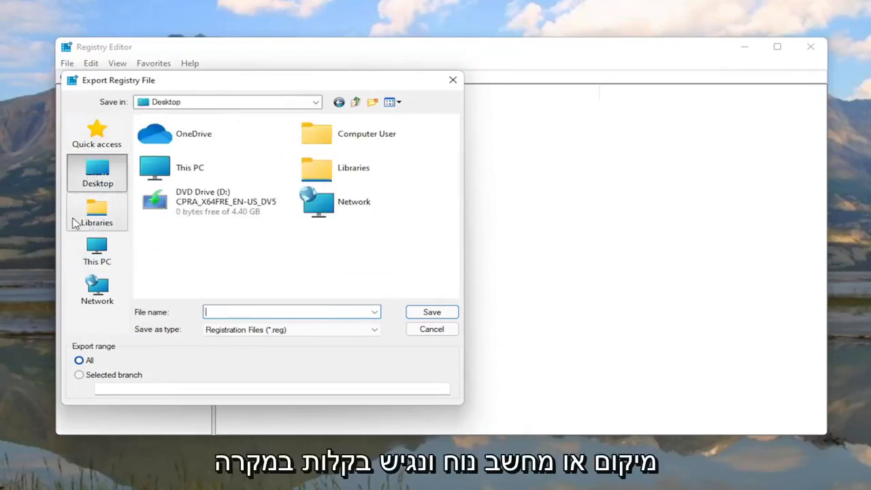
click(431, 328)
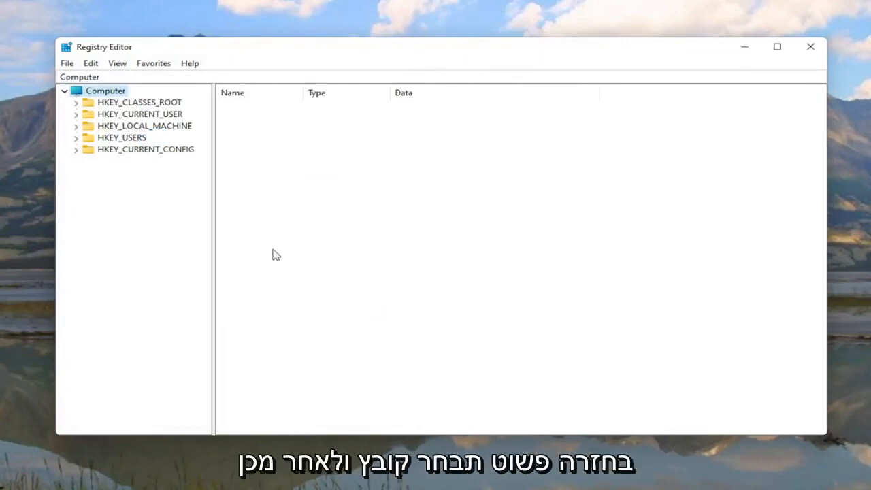
click(67, 63)
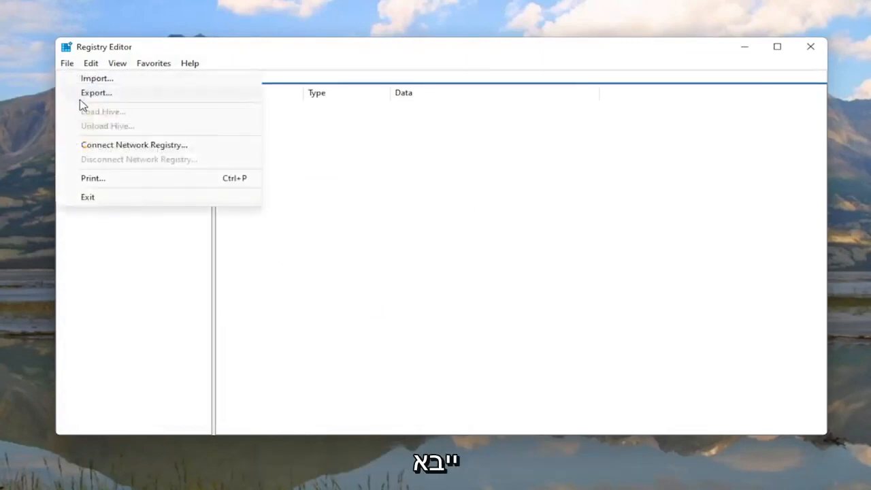
click(97, 78)
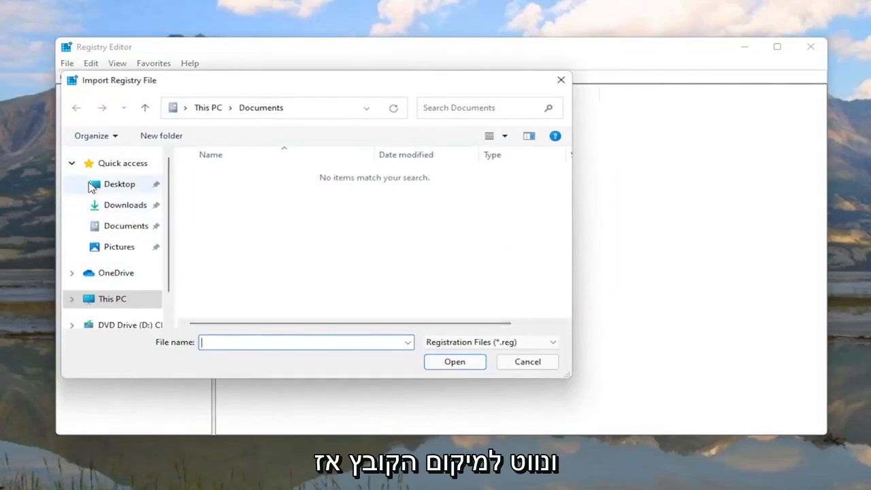
click(527, 362)
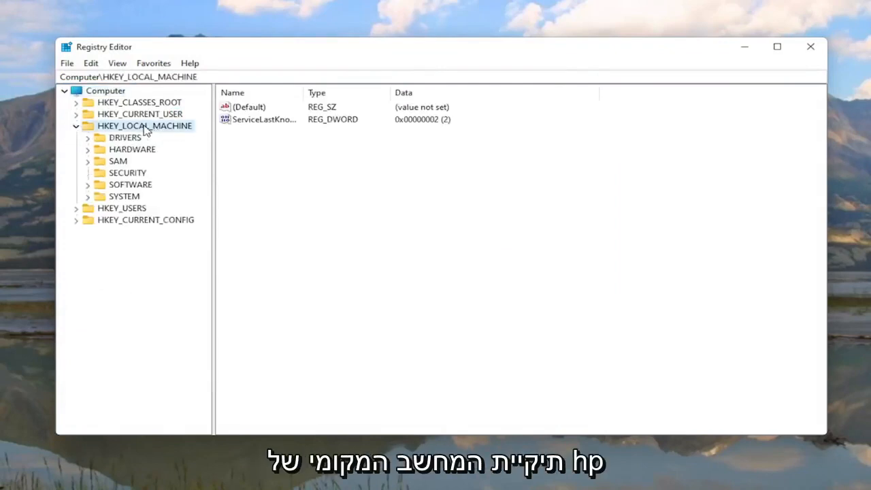
mouse_move(112, 202)
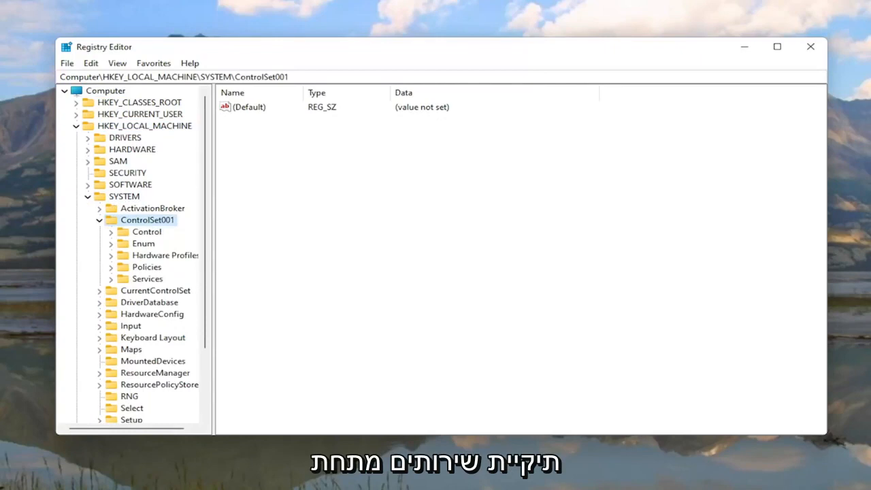
mouse_move(147, 266)
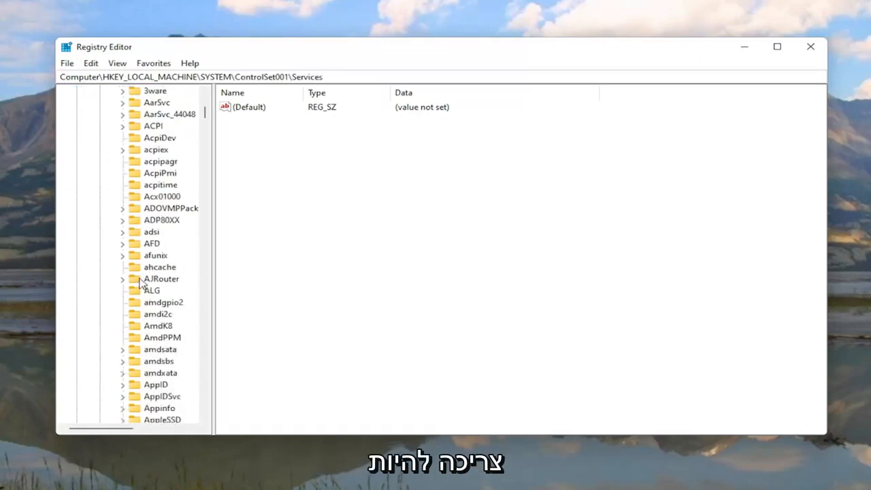
Scroll the Services list under ControlSet001 and select the Ndu key to show its values
scroll(down, 3)
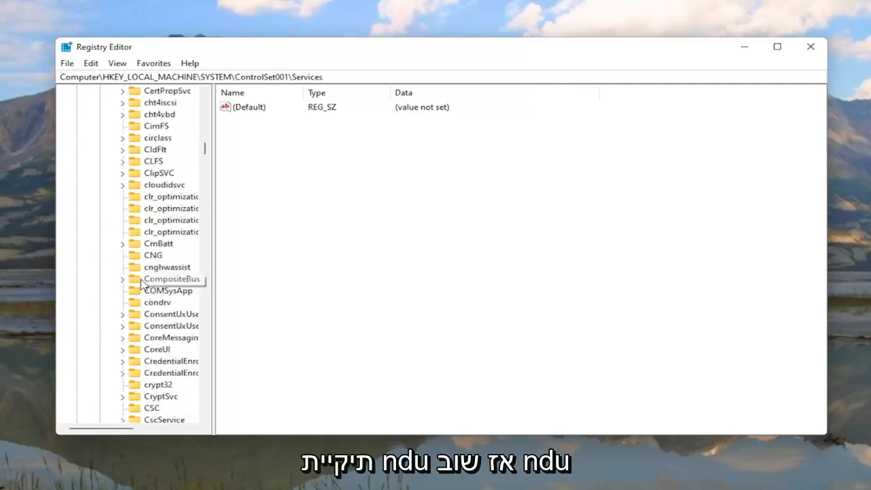
scroll(down, 3)
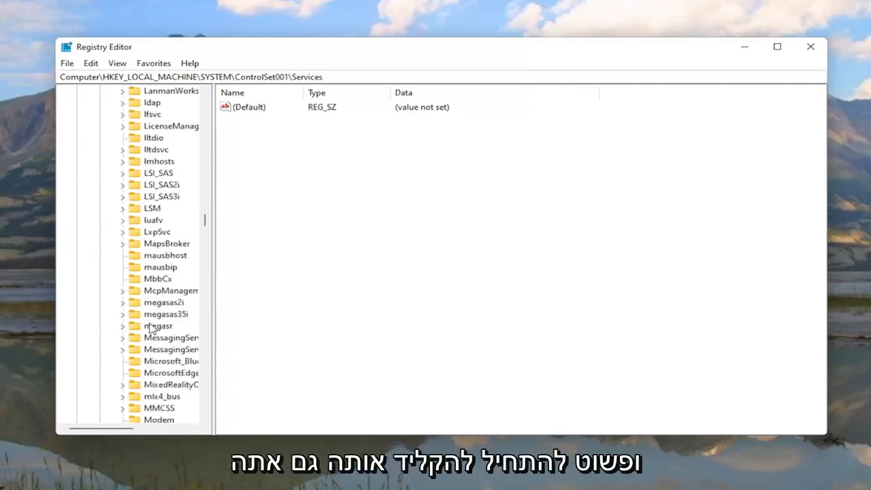
scroll(down, 3)
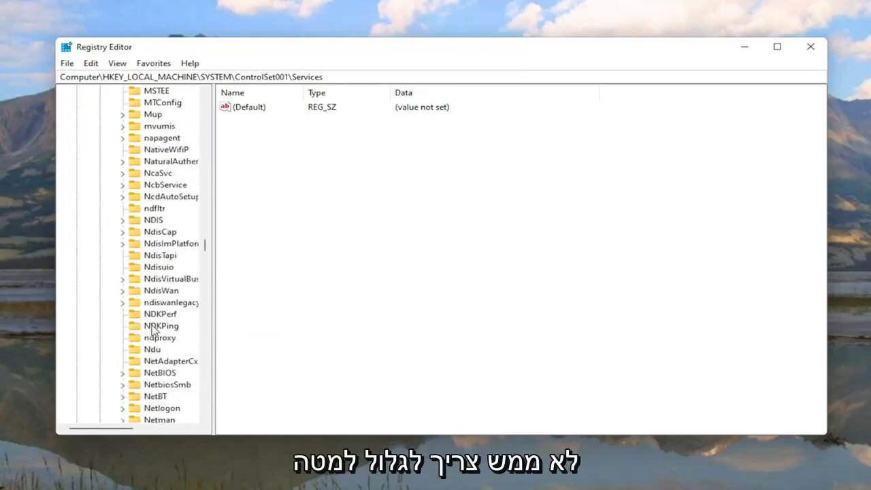
mouse_move(156, 136)
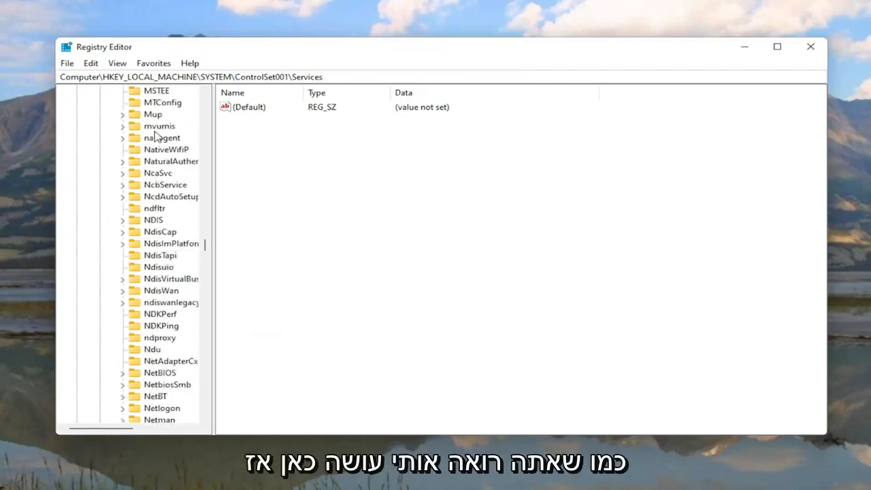
click(152, 348)
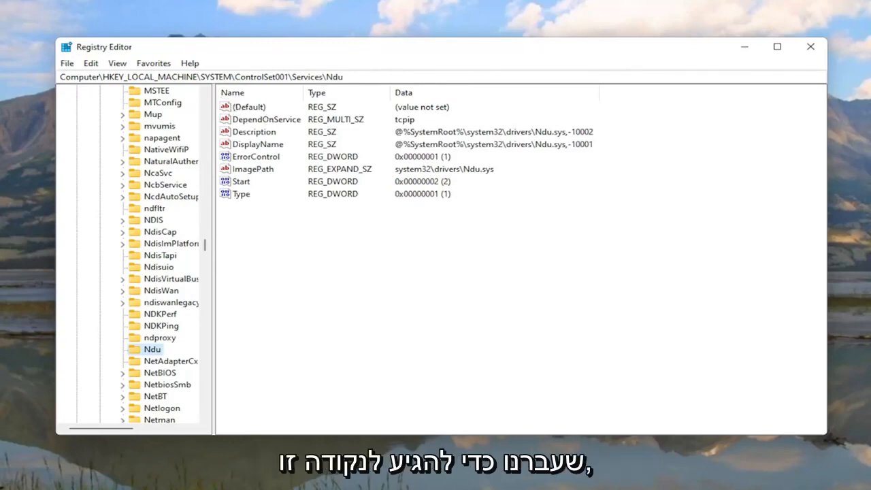
mouse_move(456, 289)
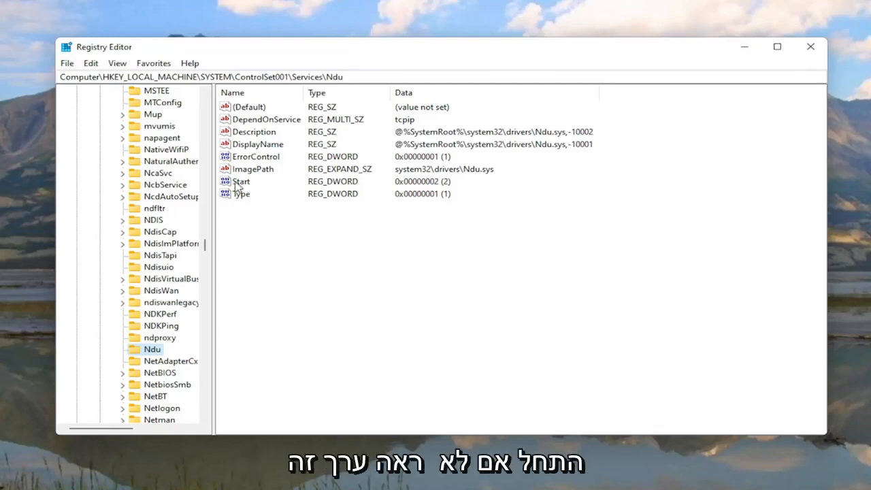
Edit the Ndu service's Start value, changing its data from 2 to 4
click(241, 181)
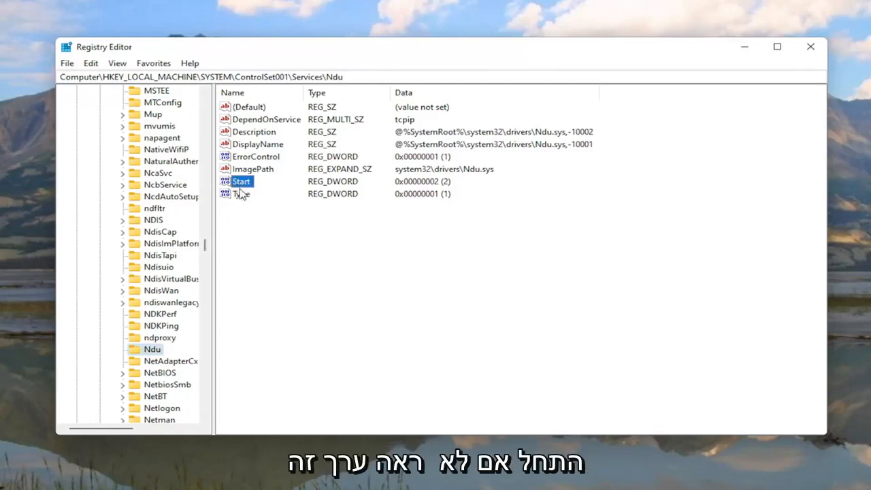
right_click(273, 243)
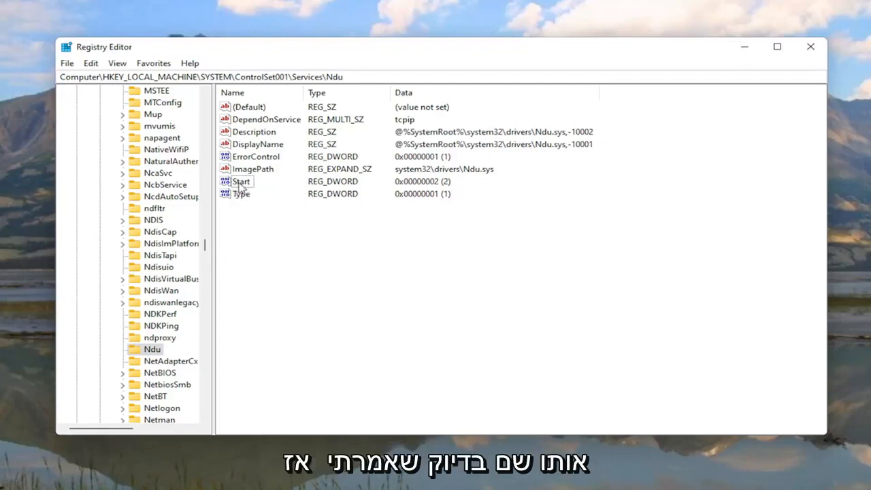
double_click(241, 181)
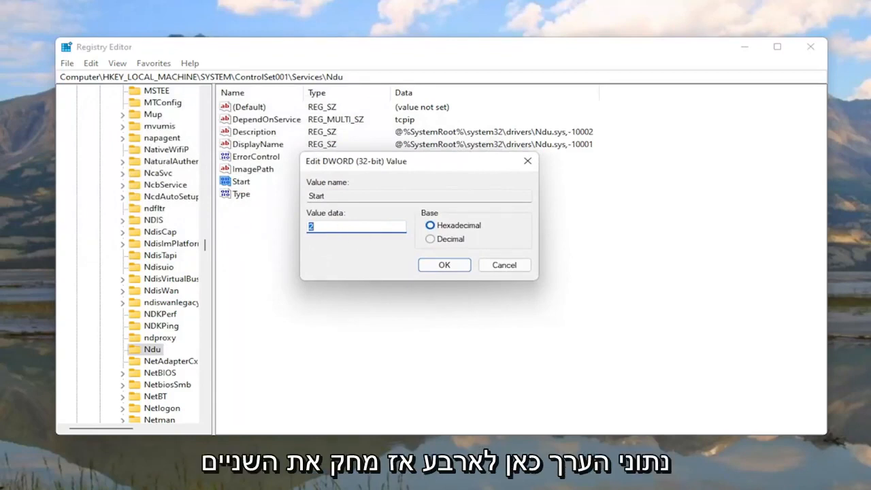
text(4)
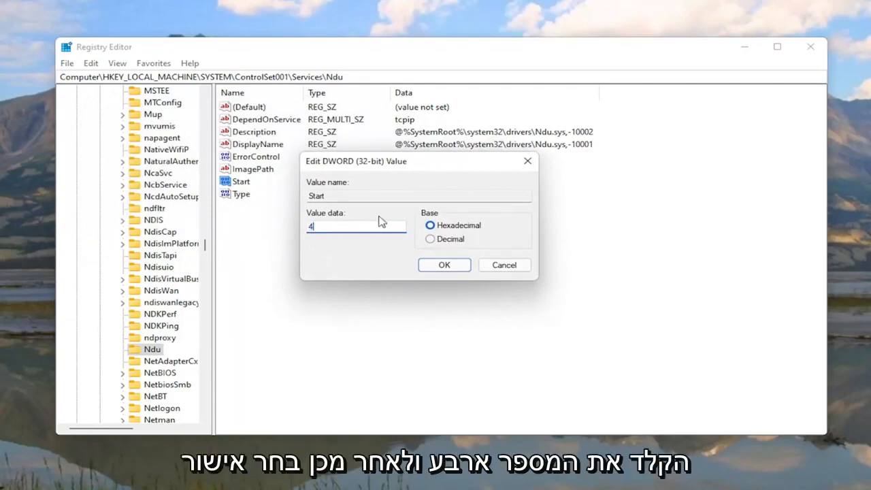
click(444, 264)
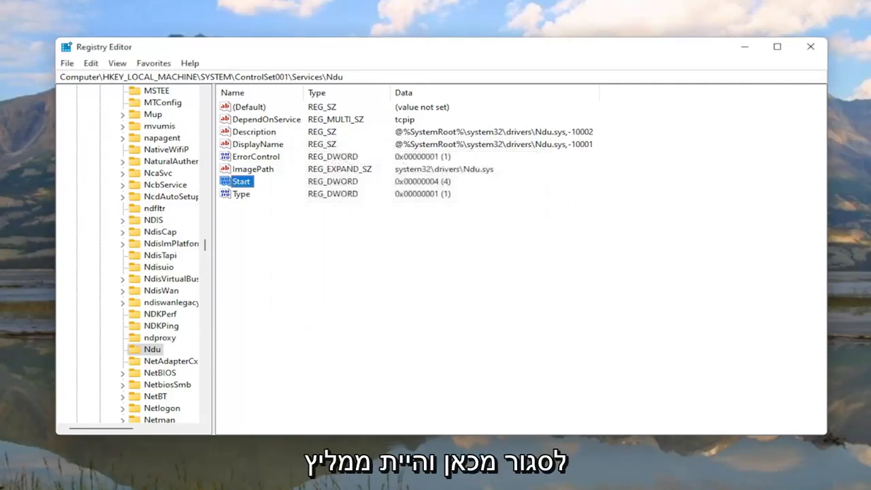
mouse_move(226, 260)
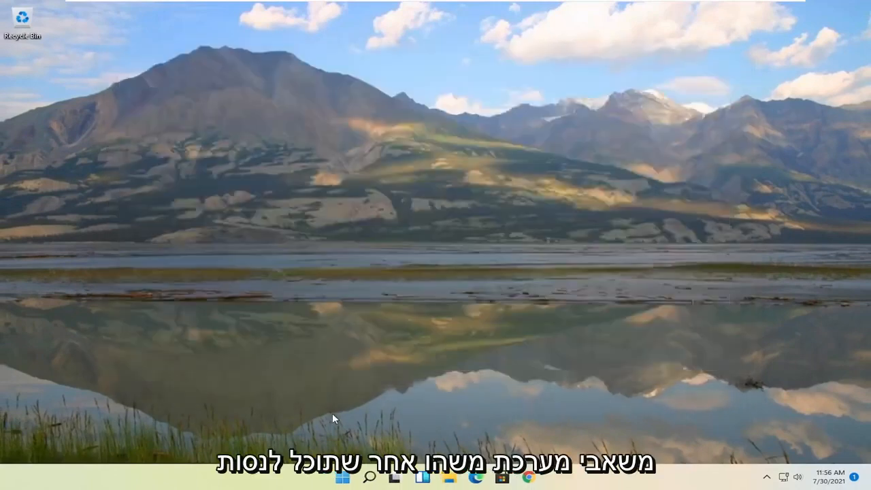
Search for 'services' from the taskbar to launch the Services tool
click(370, 477)
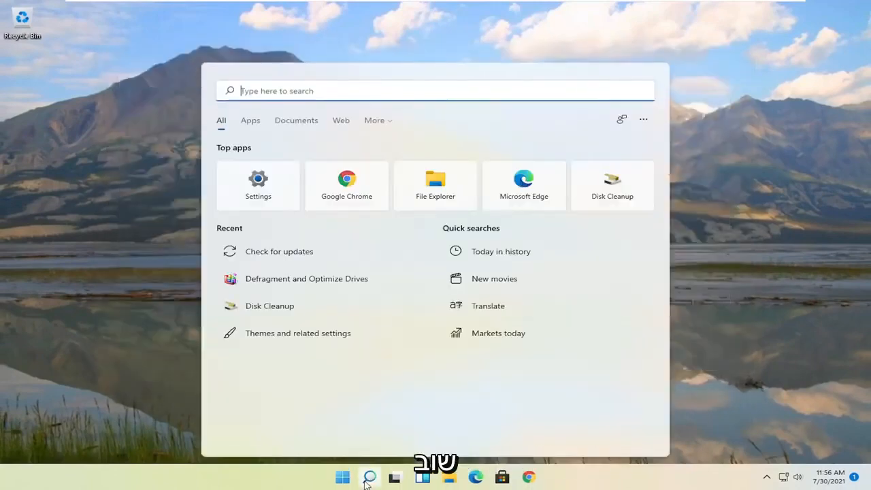
text(services)
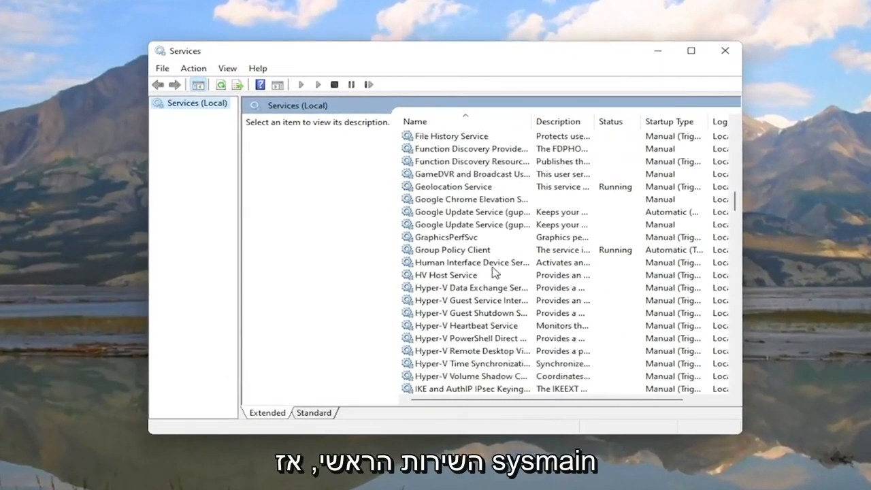
Set the SysMain service's Startup type to Disabled in its properties, then close Services
scroll(down, 3)
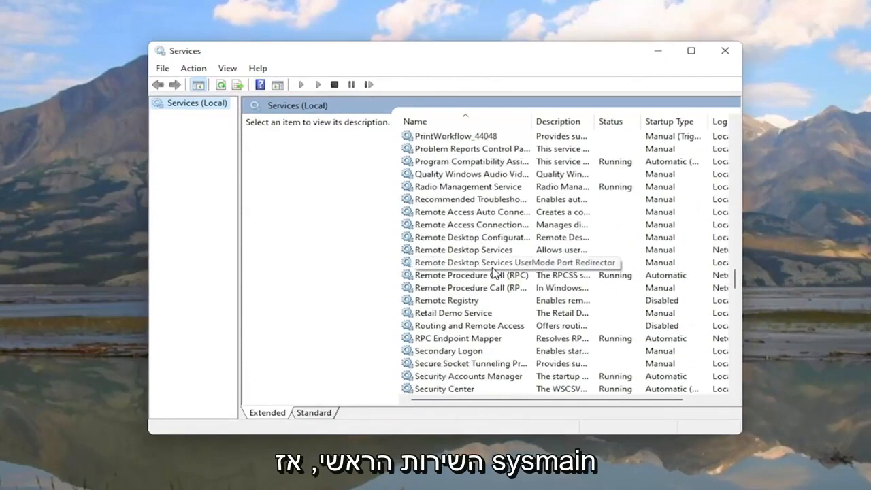
click(432, 261)
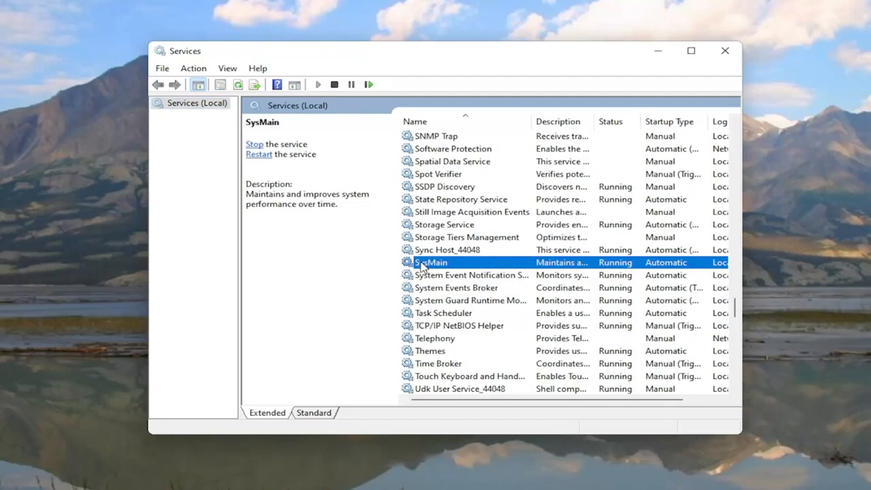
double_click(430, 261)
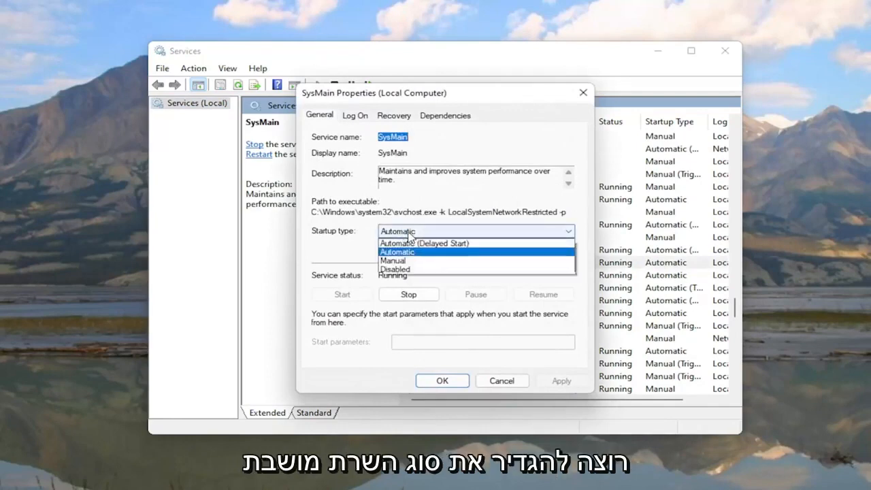
click(395, 270)
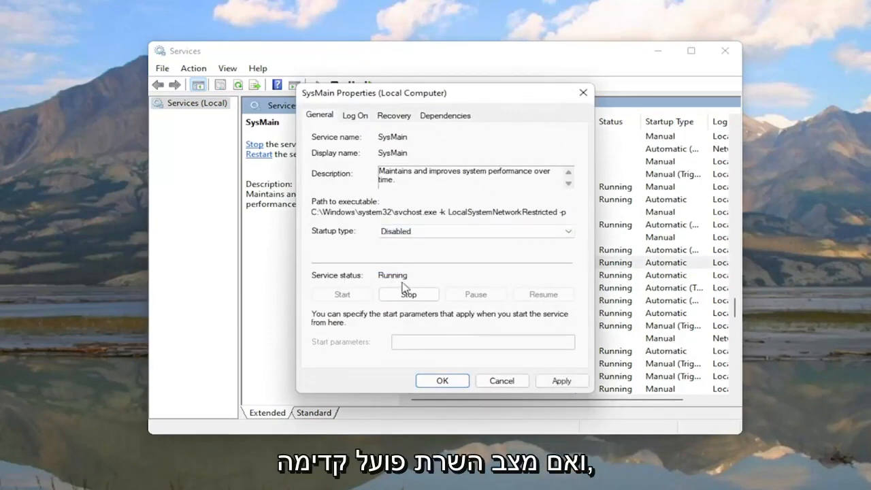
click(409, 294)
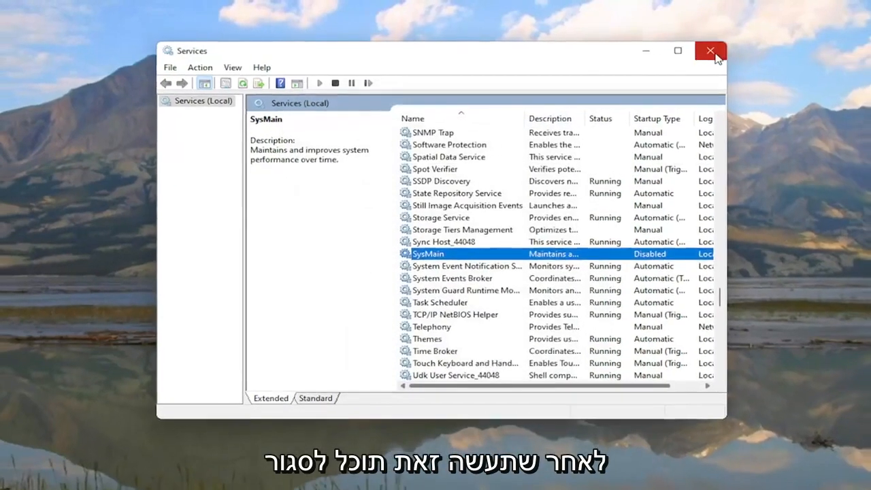
click(711, 50)
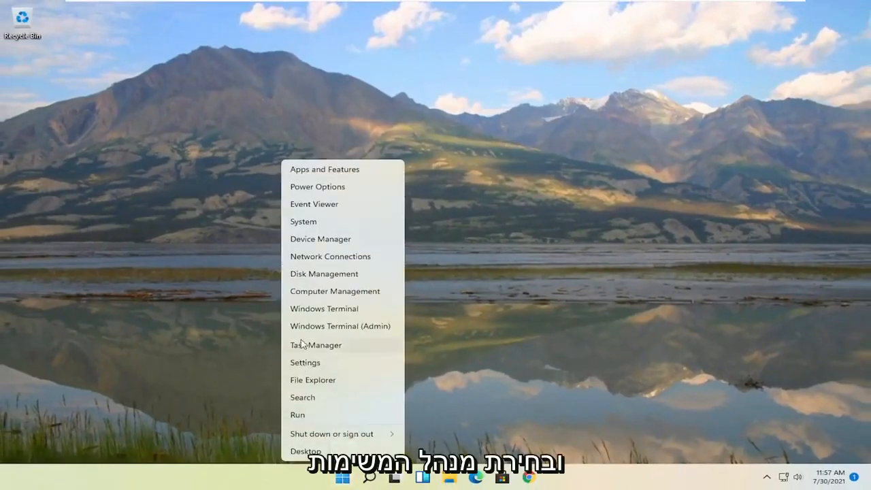
Launch Task Manager, show the Startup list and review the Cortana and VMware Tools Core Service entries
click(315, 346)
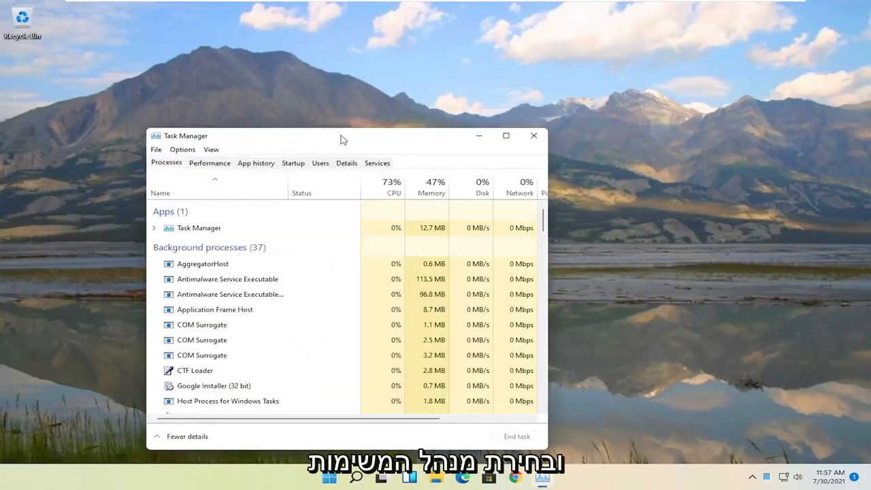
click(293, 163)
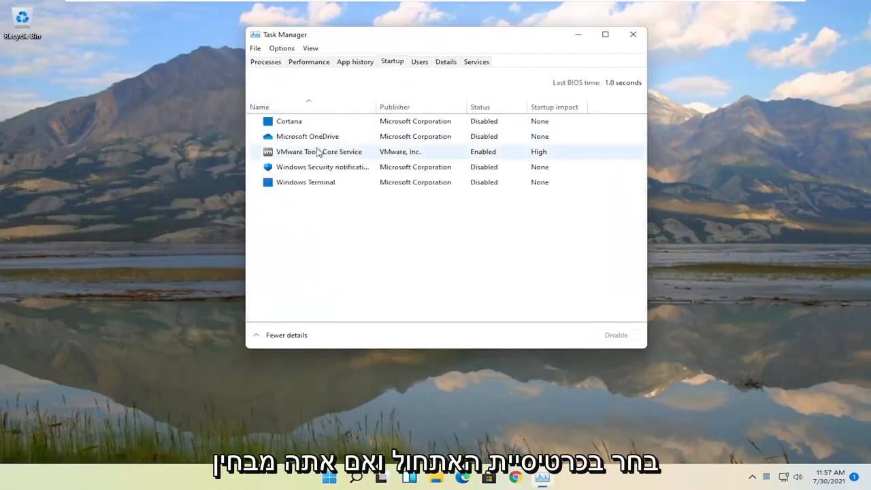
mouse_move(303, 147)
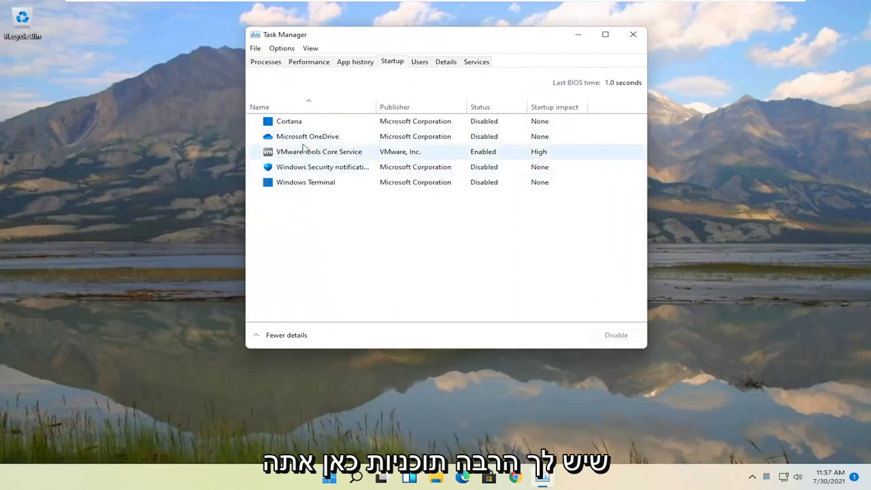
mouse_move(306, 160)
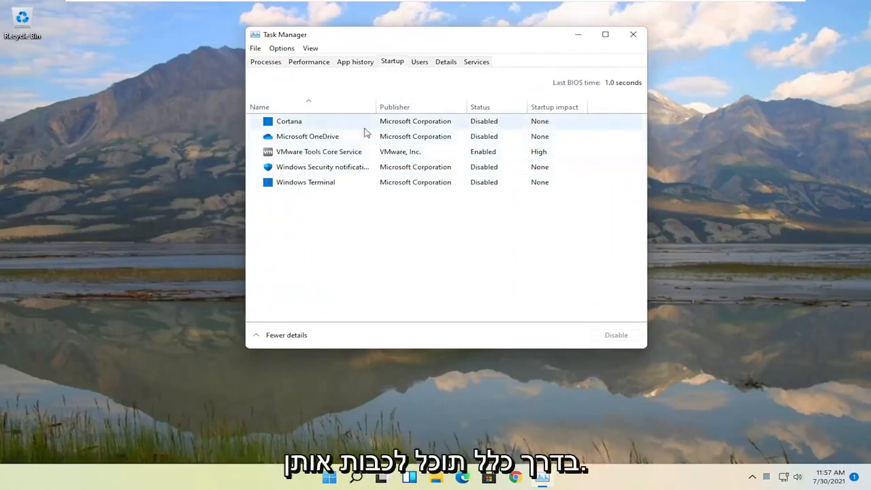
click(307, 136)
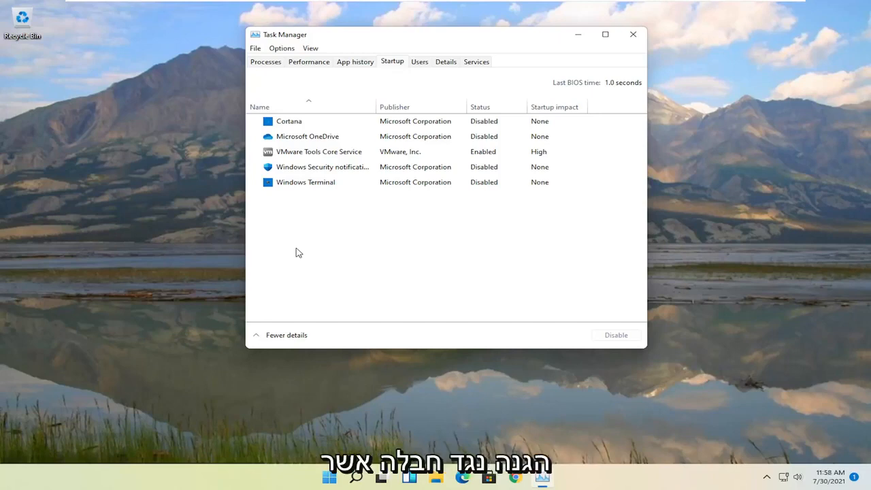
click(319, 151)
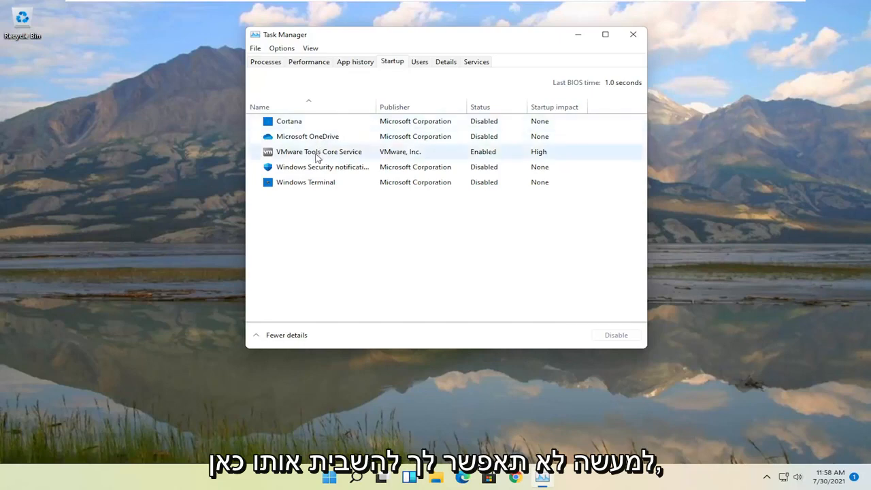
mouse_move(289, 153)
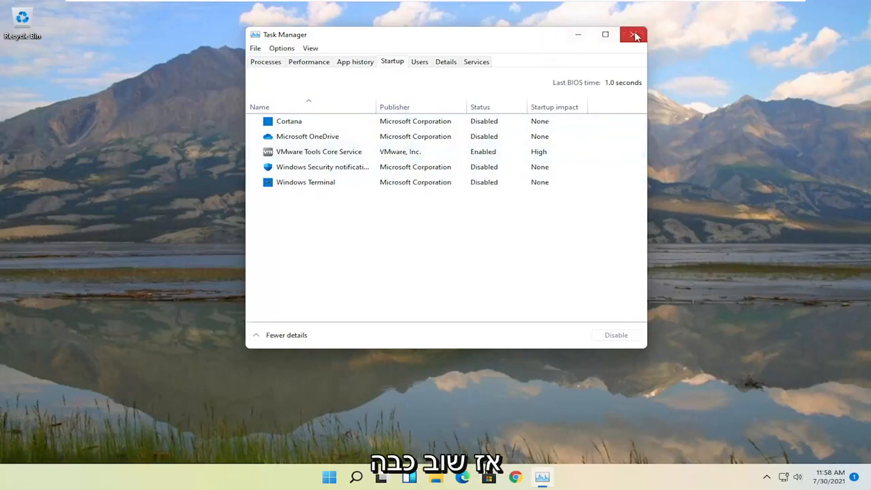
Close Task Manager, search 'apps' to view Settings' Apps & features list, then close Settings
click(633, 36)
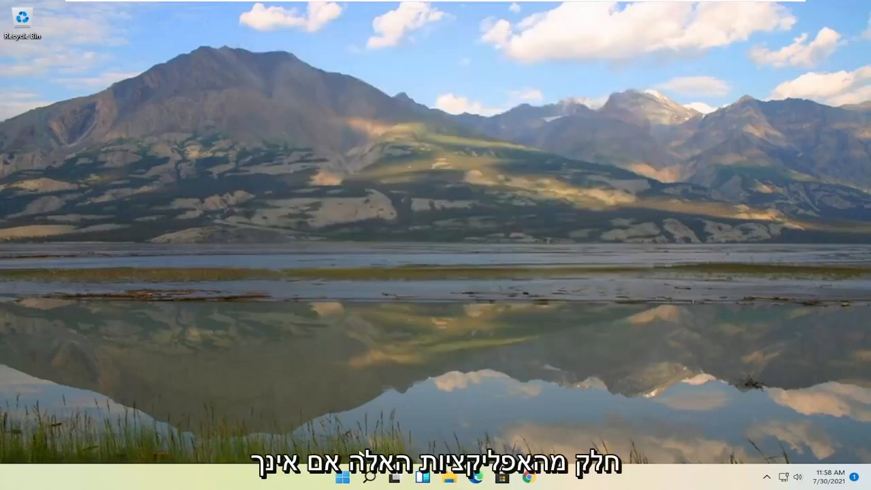
click(368, 477)
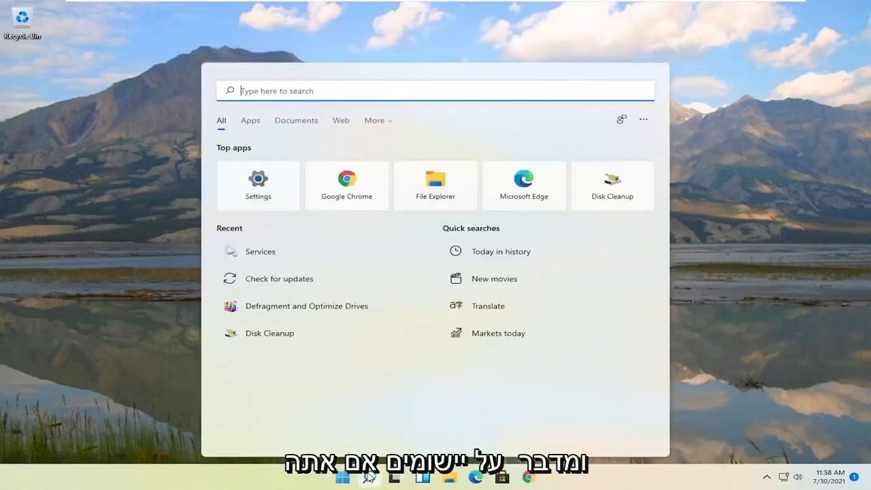
text(apps)
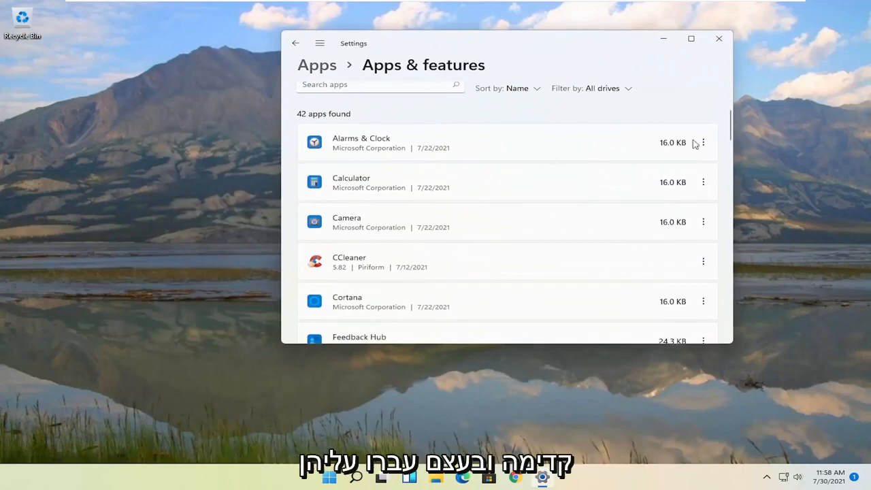
mouse_move(457, 179)
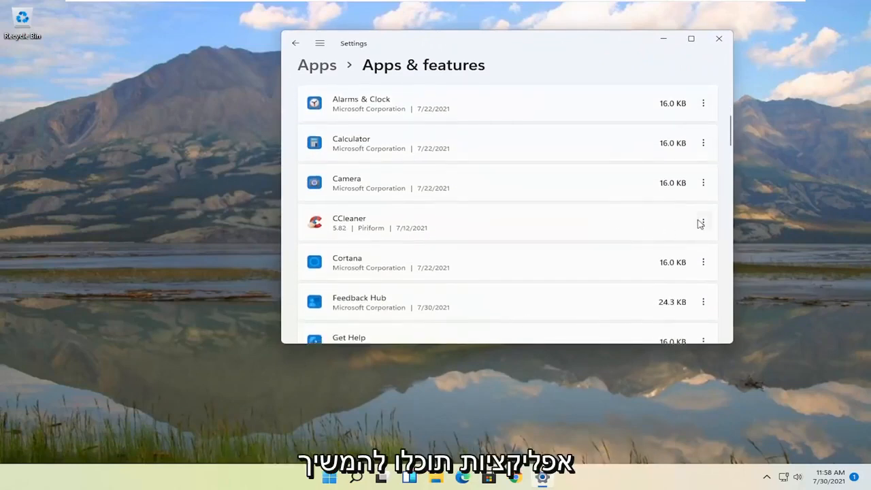
click(703, 222)
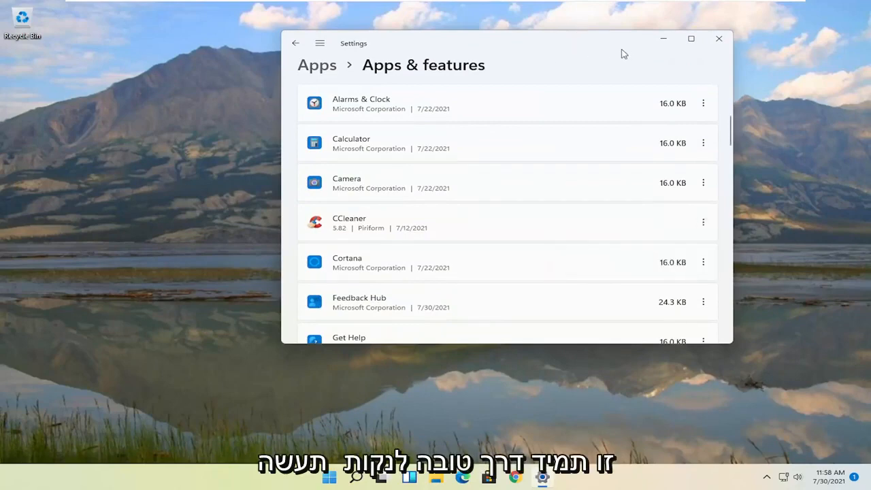
click(719, 38)
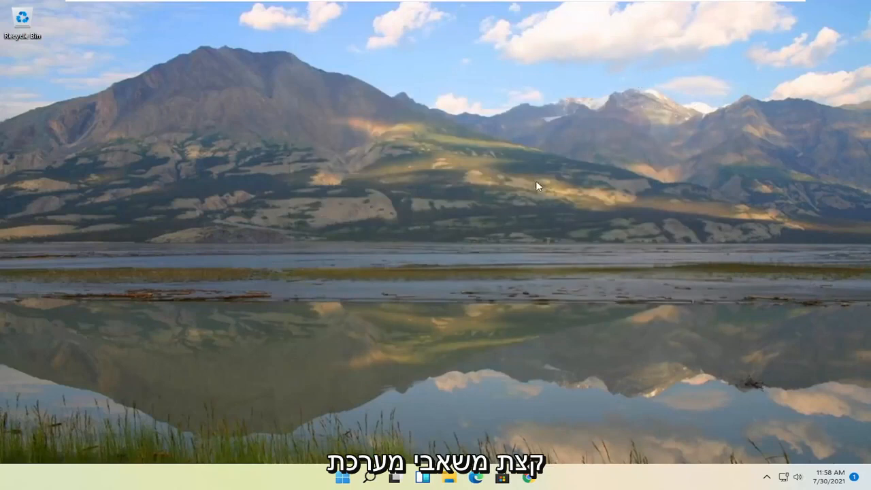
Search 'disk cleanup' and launch Disk Cleanup, centering its window
click(346, 477)
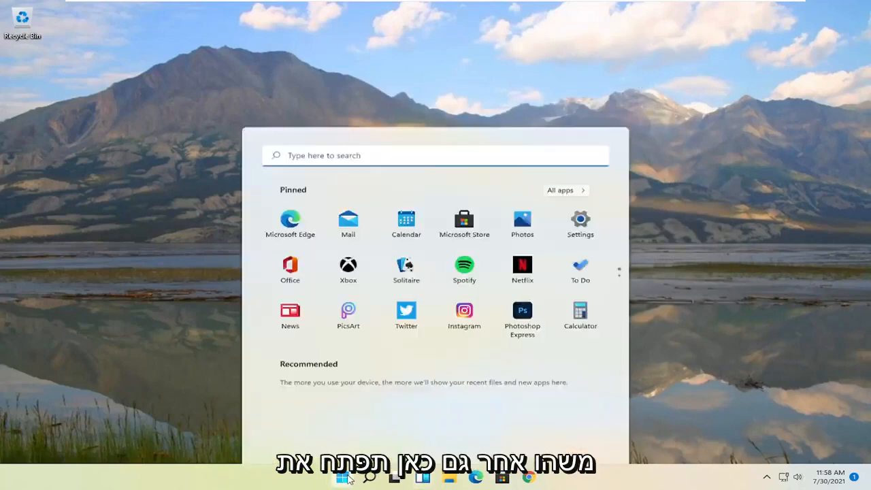
text(disk cleanup)
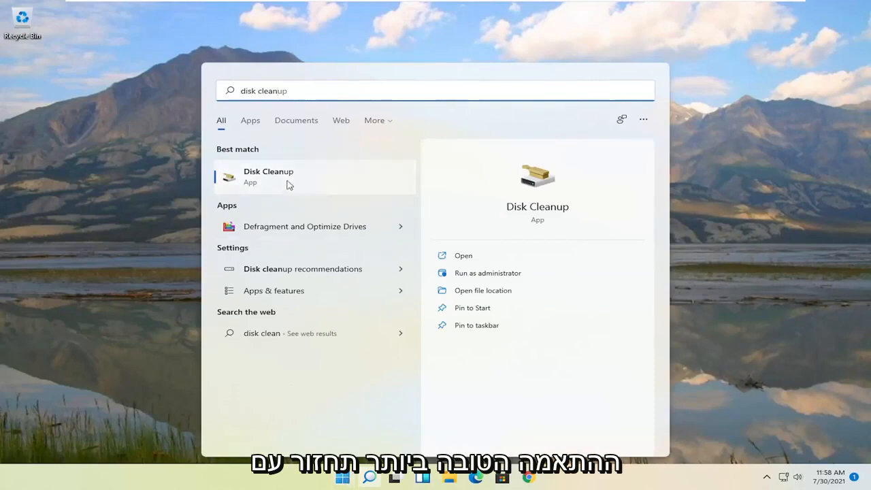
click(268, 177)
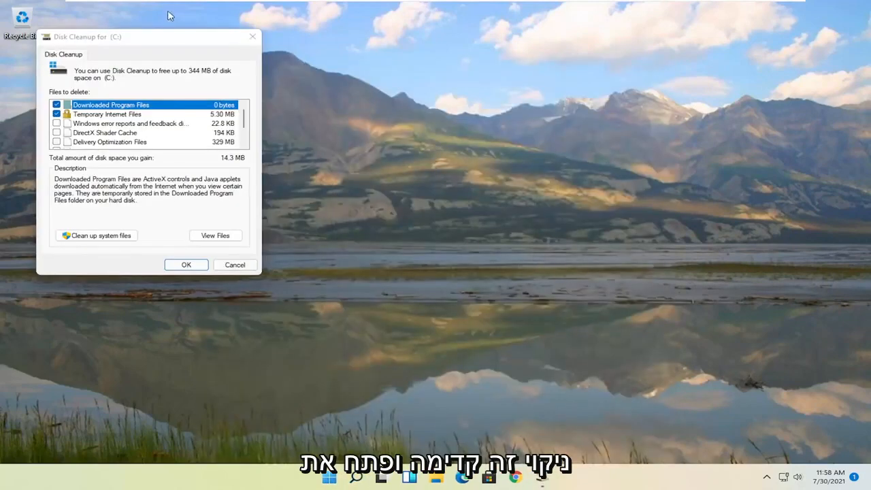
drag(143, 37, 422, 101)
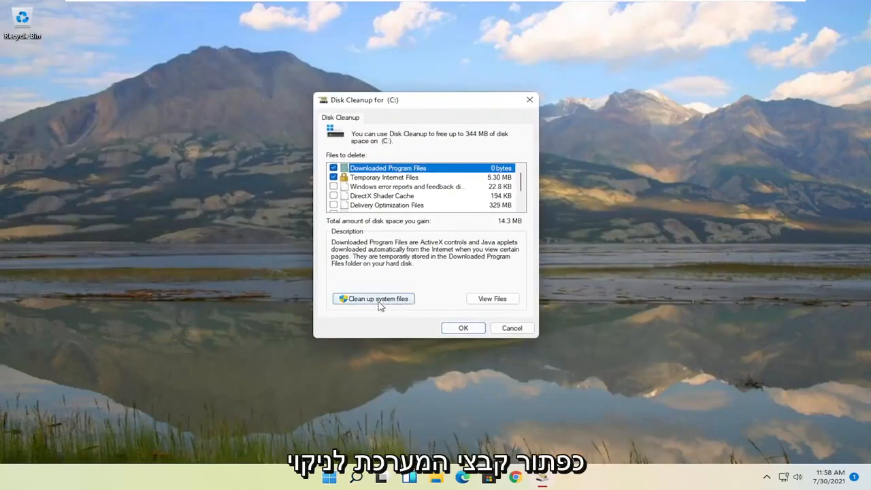
Include system files in the cleanup and permanently delete the checked categories on drive C
click(373, 298)
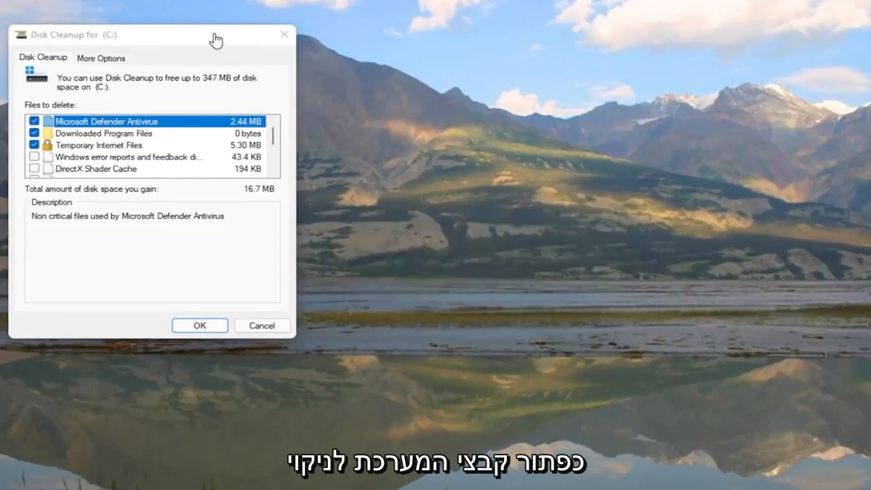
click(199, 326)
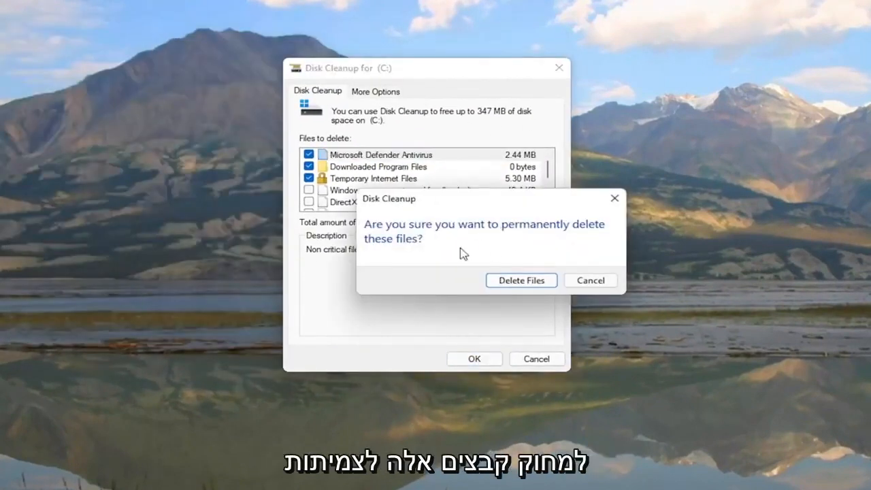
click(520, 281)
text(disk defra)
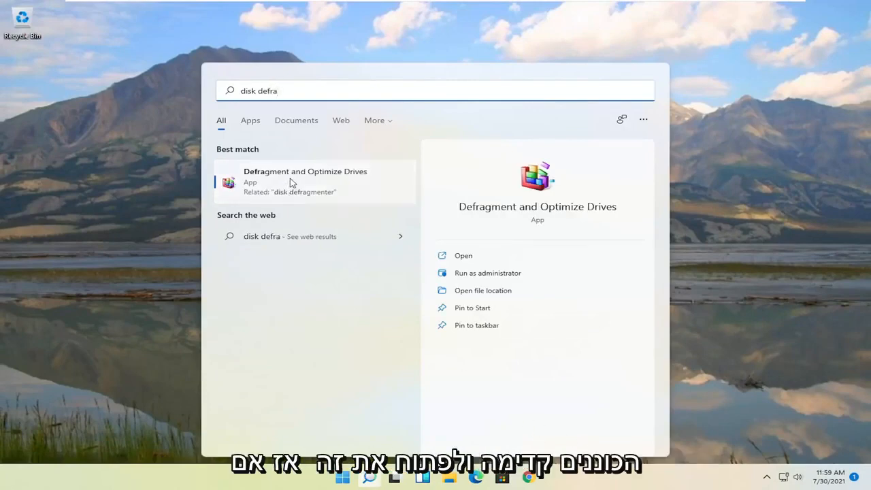
Launch Defragment and Optimize Drives from search to optimize drive C
click(305, 176)
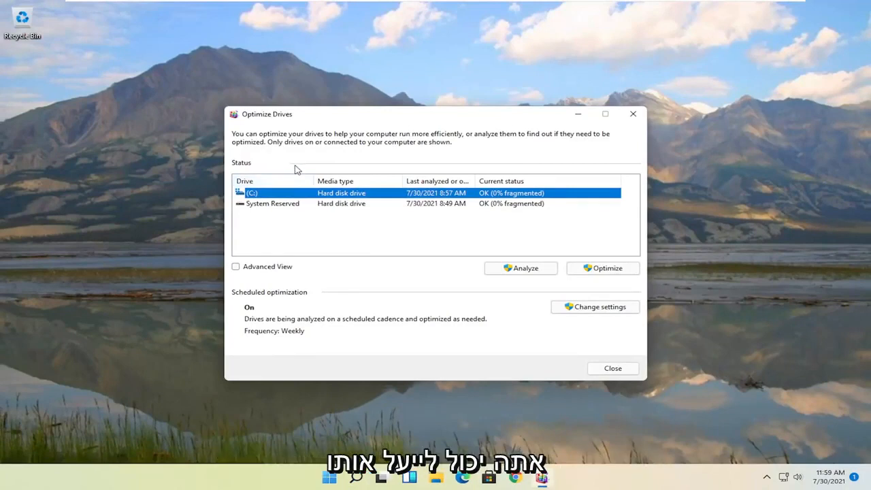
mouse_move(362, 152)
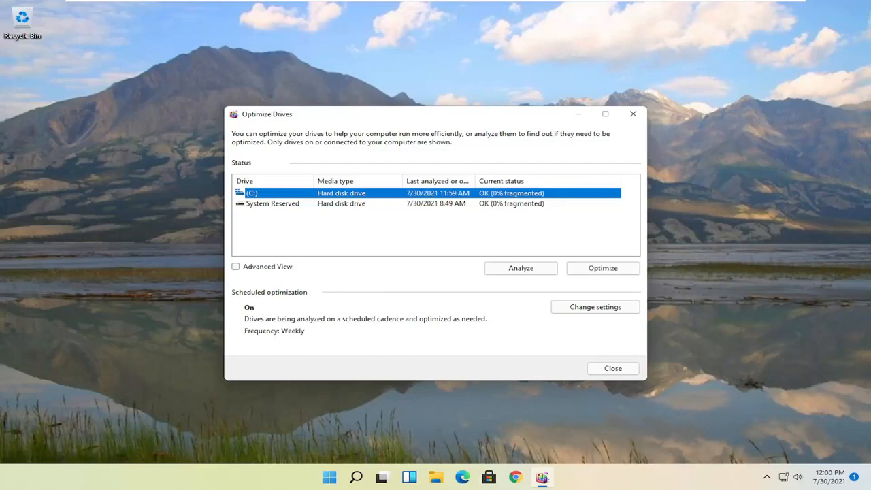
mouse_move(618, 34)
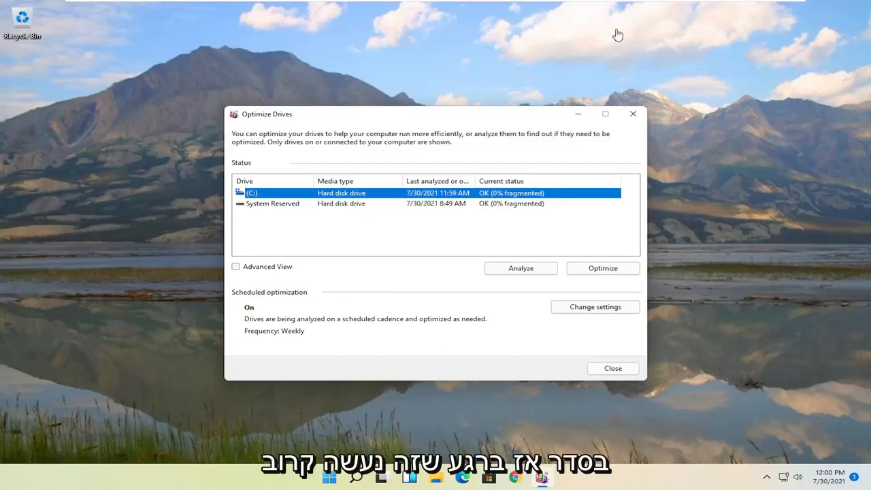
Close Optimize Drives, search 'cmd' and run Command Prompt as administrator, approving the UAC prompt
click(613, 368)
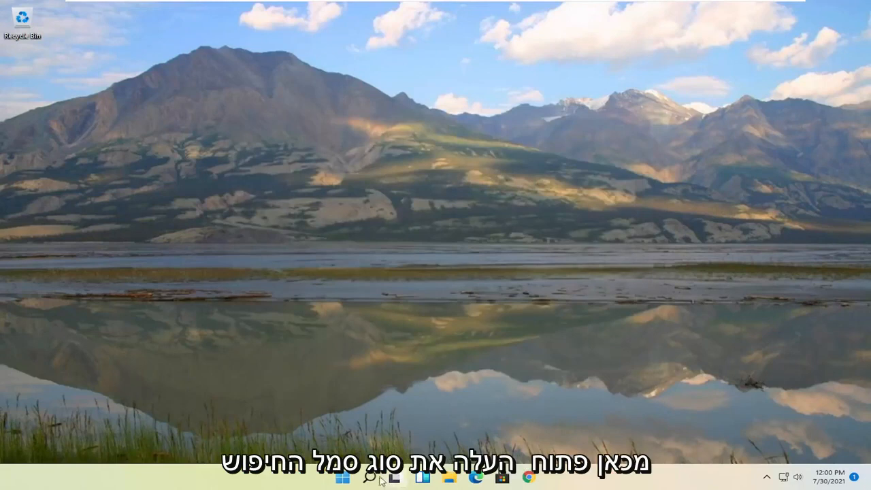
click(367, 477)
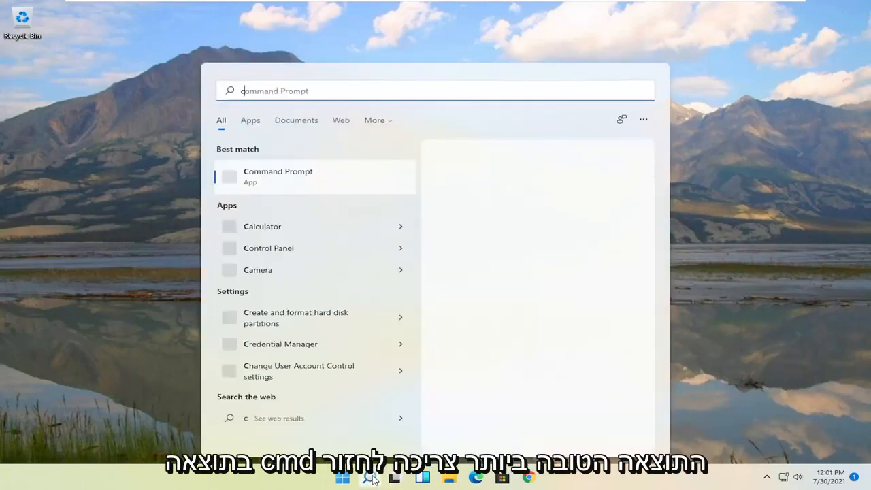
text(cmd)
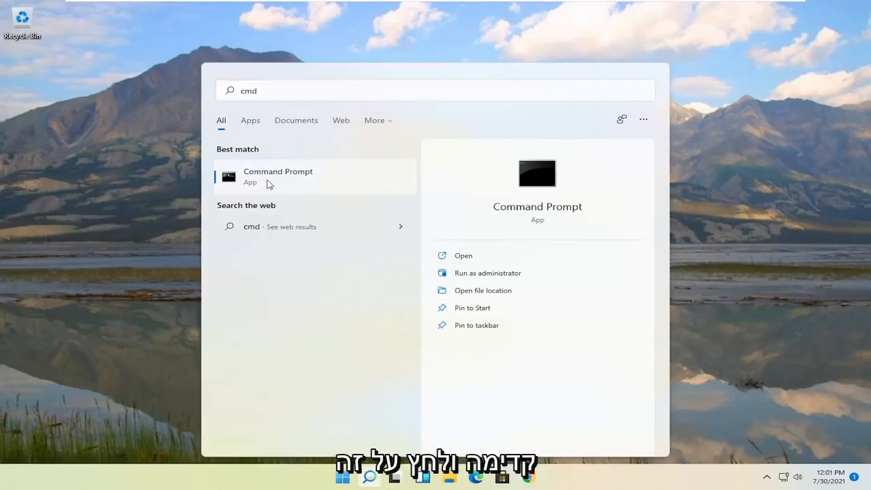
click(488, 272)
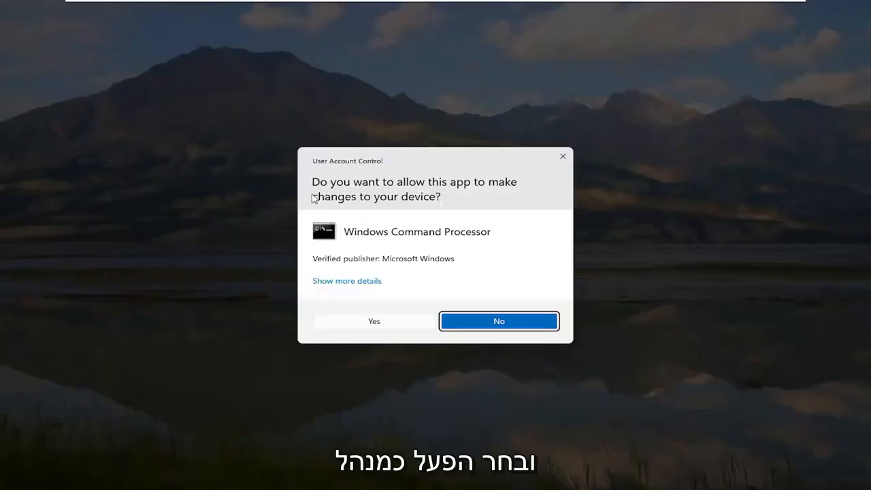
mouse_move(365, 225)
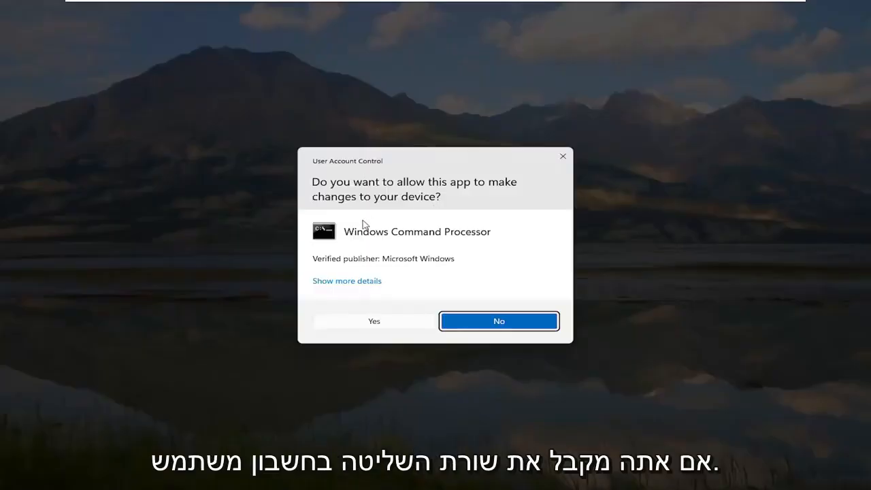
click(373, 321)
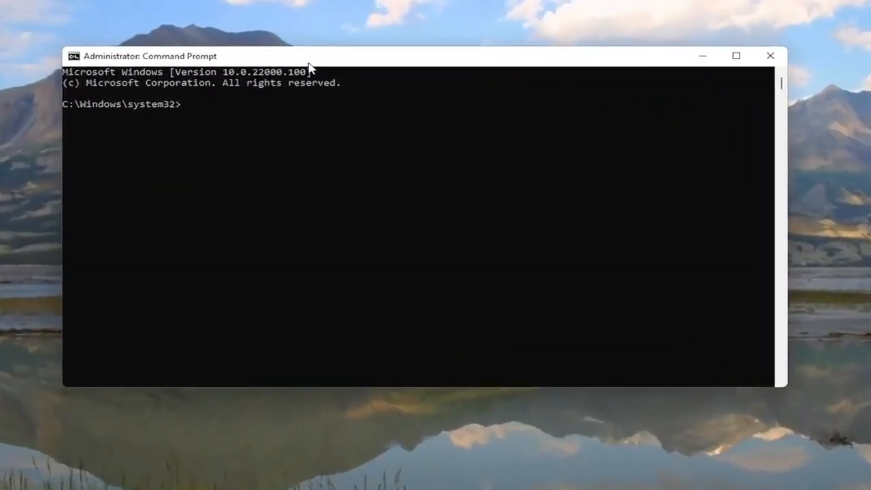
Run sfc /scannow to completion with no integrity violations, then close Command Prompt
text(sfc)
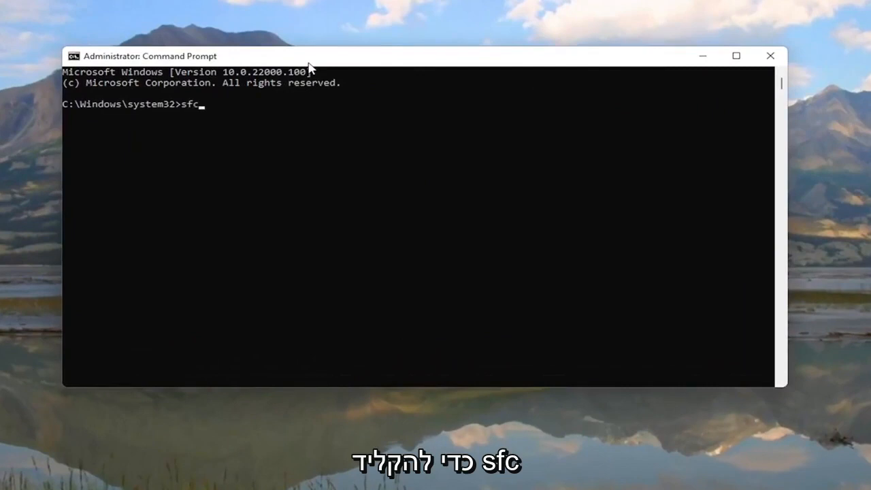
text(/scan)
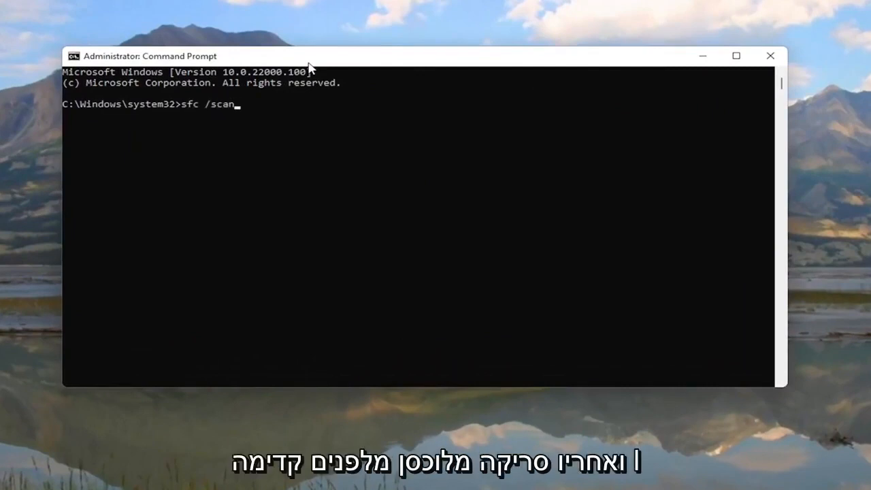
text(now)
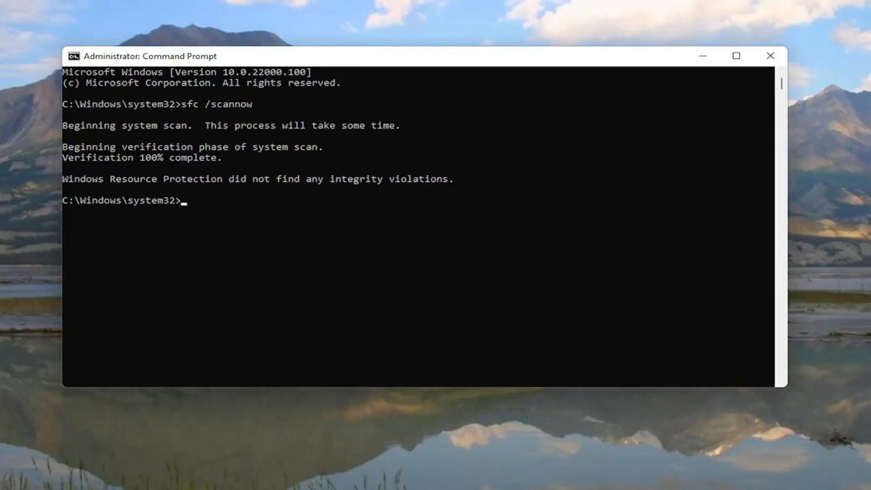
click(771, 56)
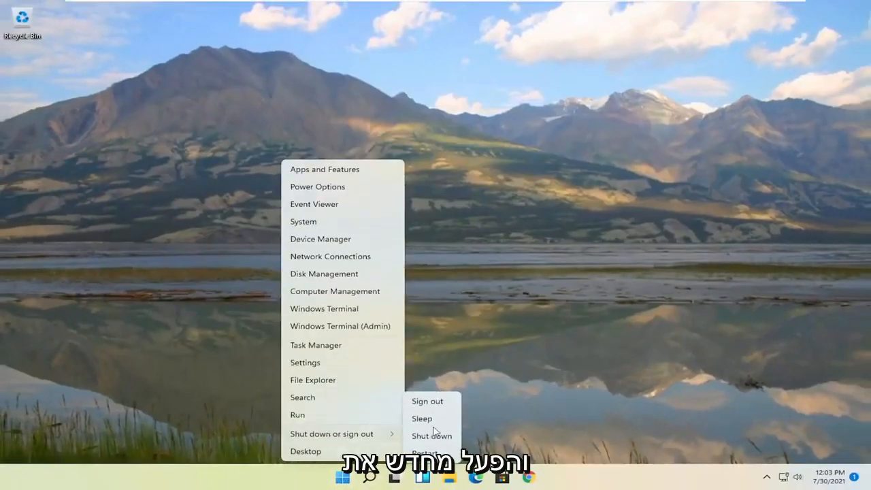
Restart the computer via Shut down or sign out > Restart
click(424, 452)
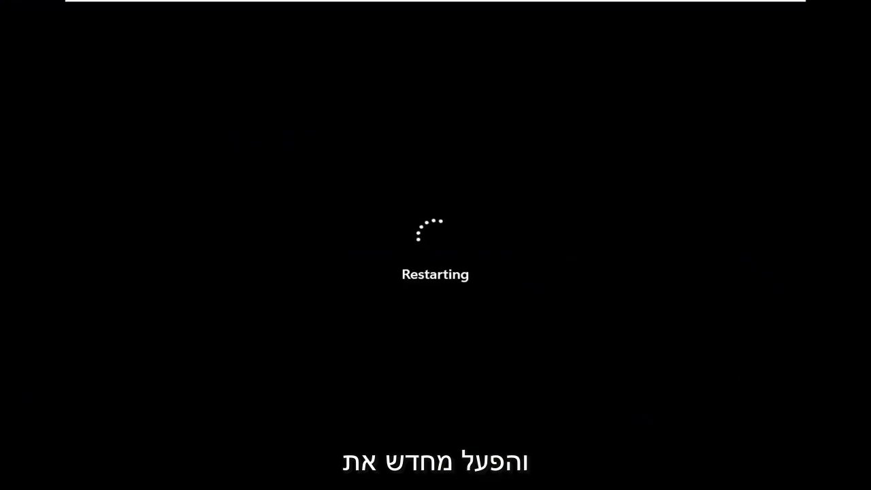